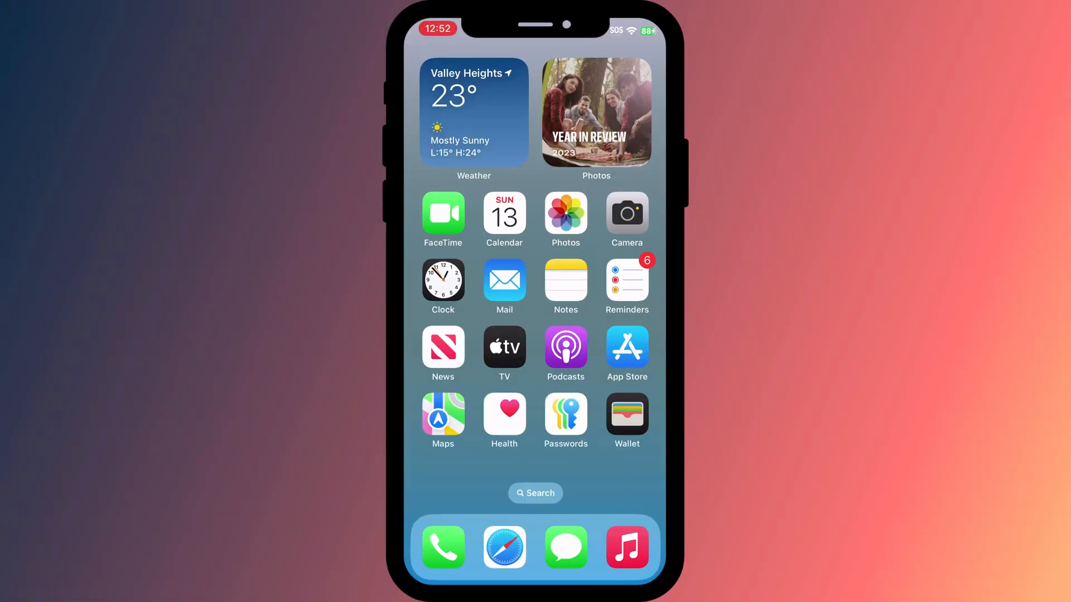
# Step: Unlock the iPhone Passwords app to its 59 saved logins, then open a new Chrome tab
pyautogui.click(565, 414)
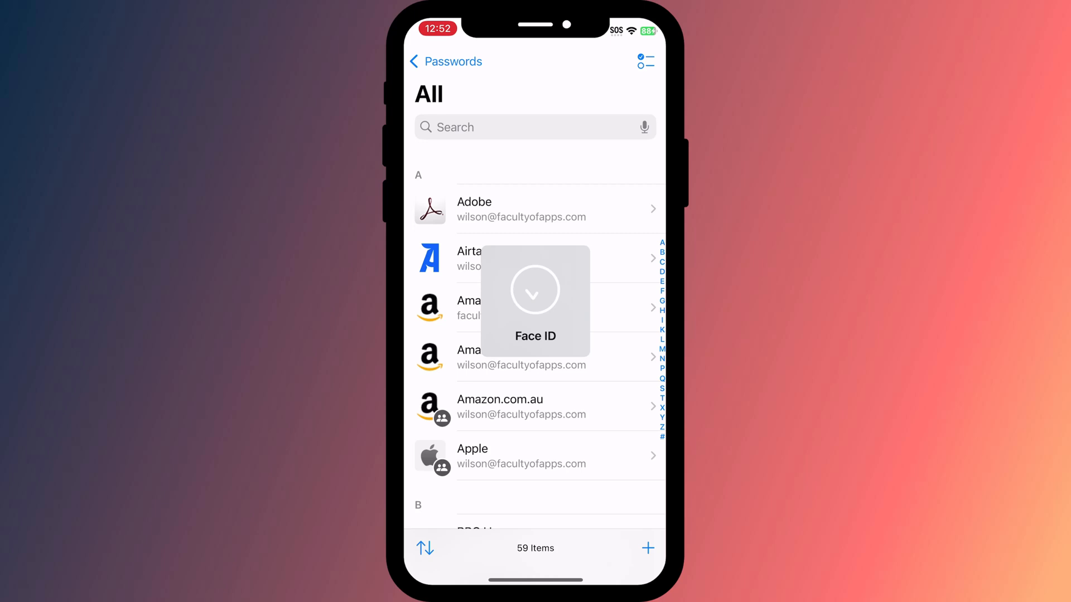
pyautogui.click(445, 61)
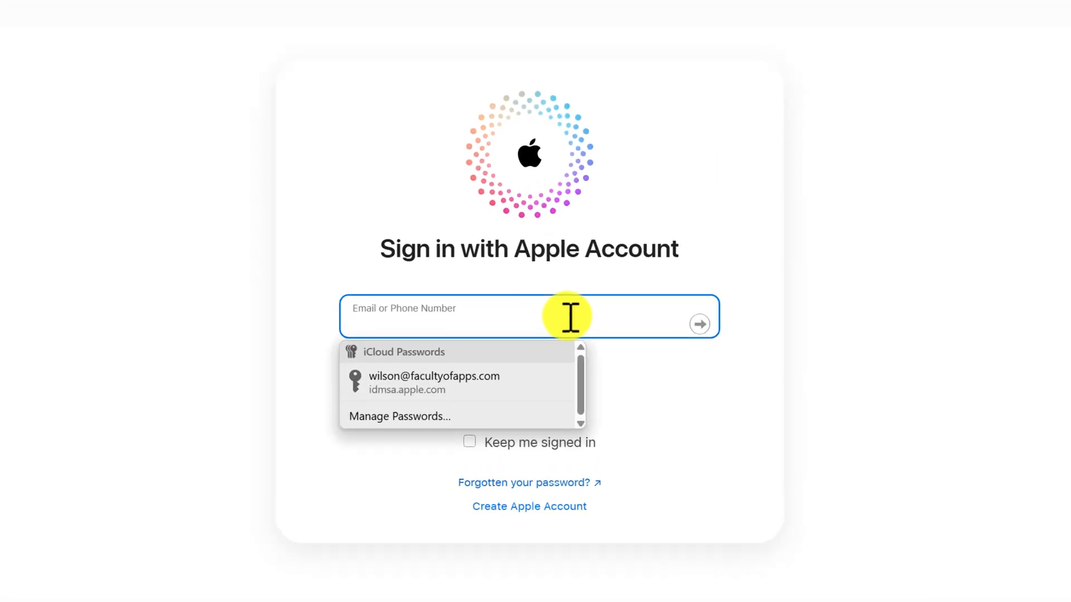
pyautogui.click(434, 375)
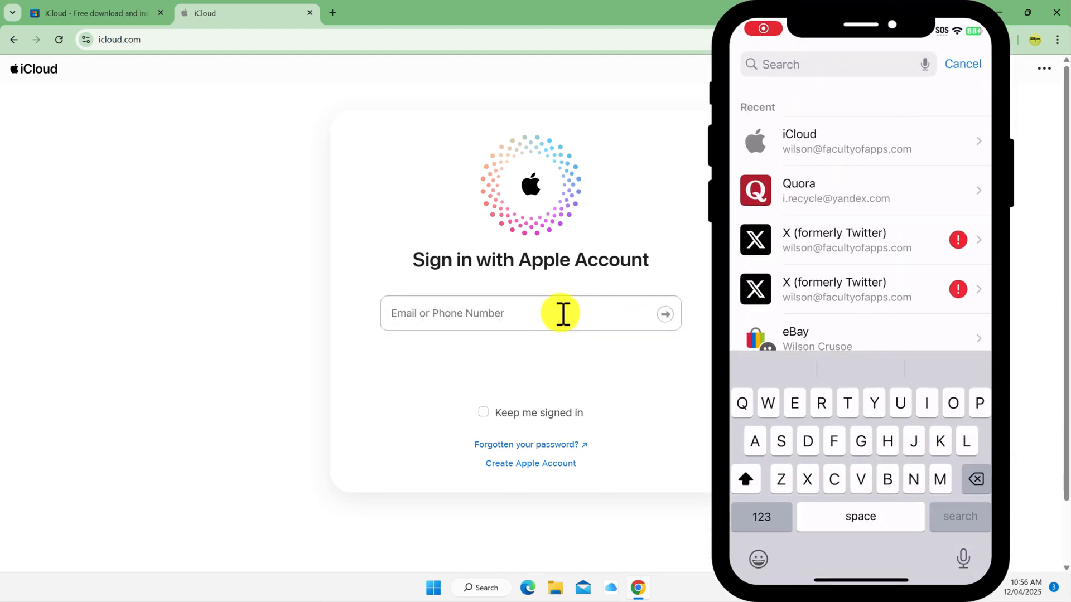
pyautogui.click(861, 141)
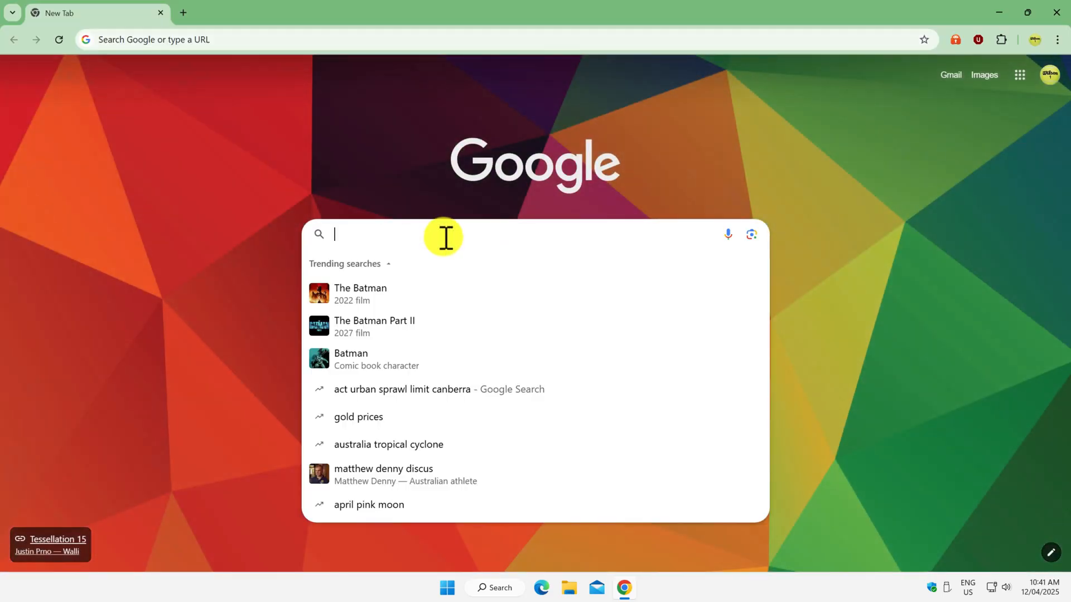
# Step: Search 'icloud app' and download iCloud for Windows via Apple's Microsoft Store link
pyautogui.write('icloud app for windows')
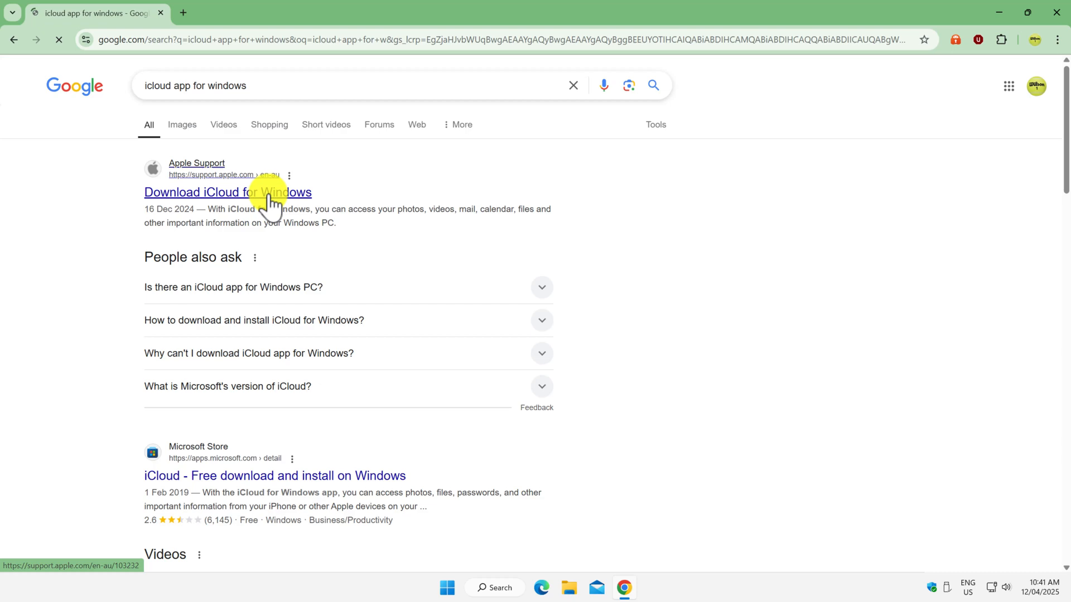
pyautogui.click(227, 192)
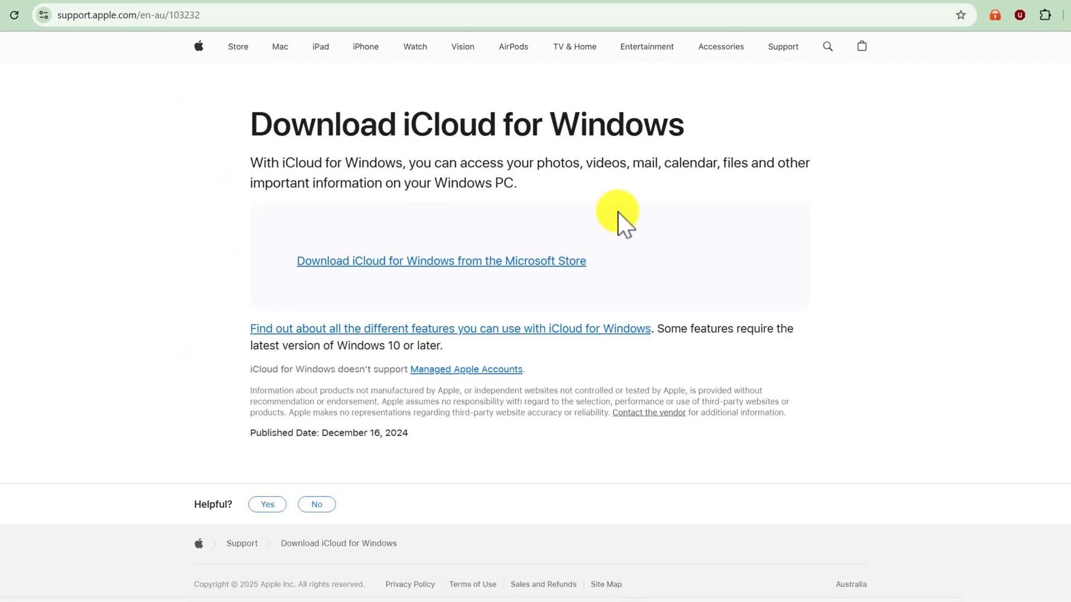
pyautogui.click(440, 261)
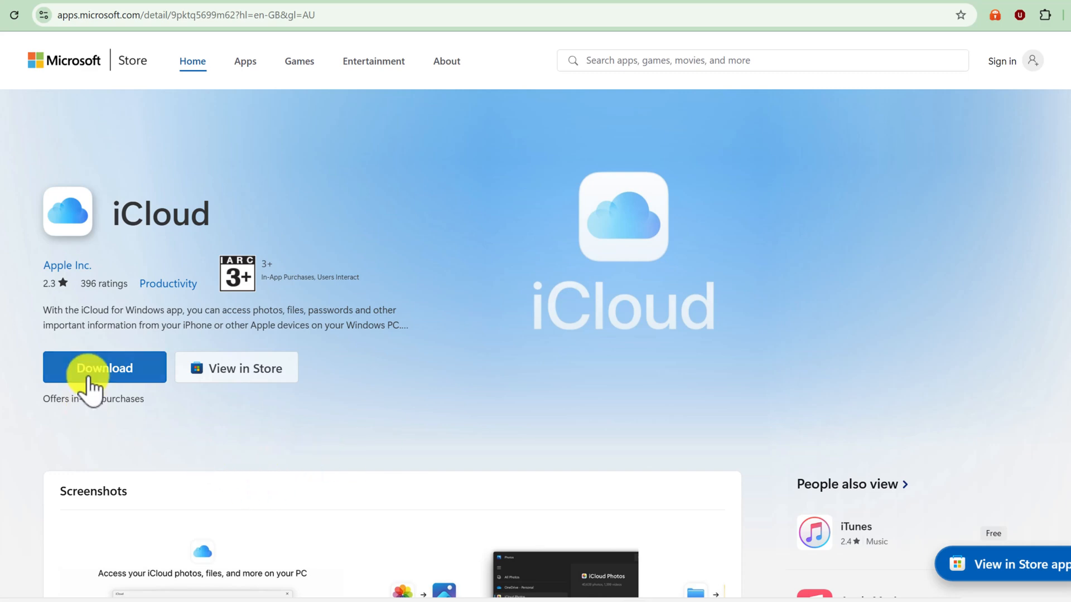
pyautogui.click(104, 368)
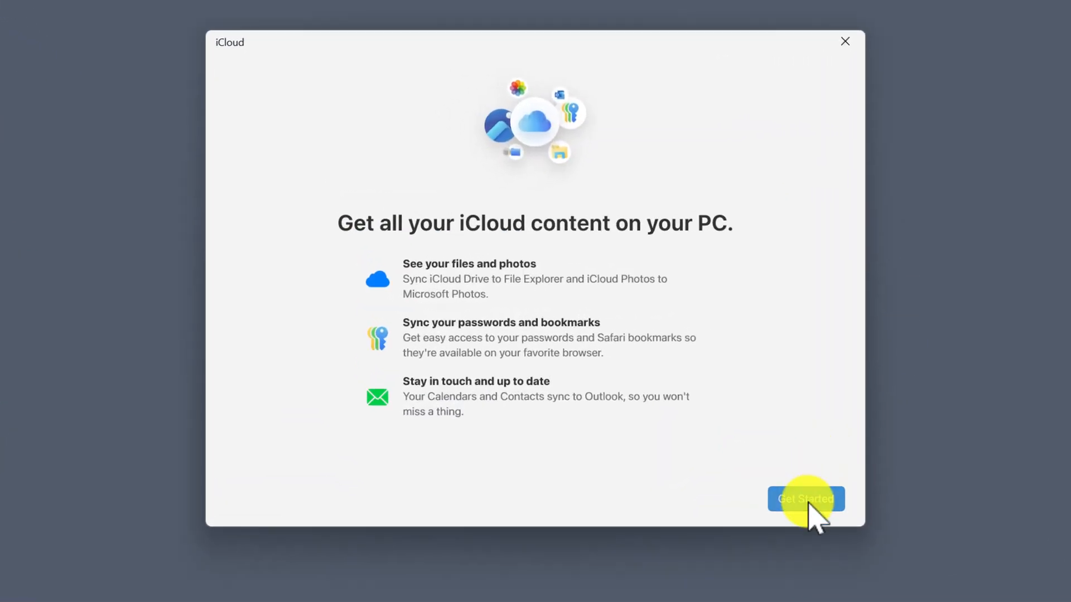
# Step: Get started, sign in with the Apple Account, and advance through the sync steps
pyautogui.click(805, 498)
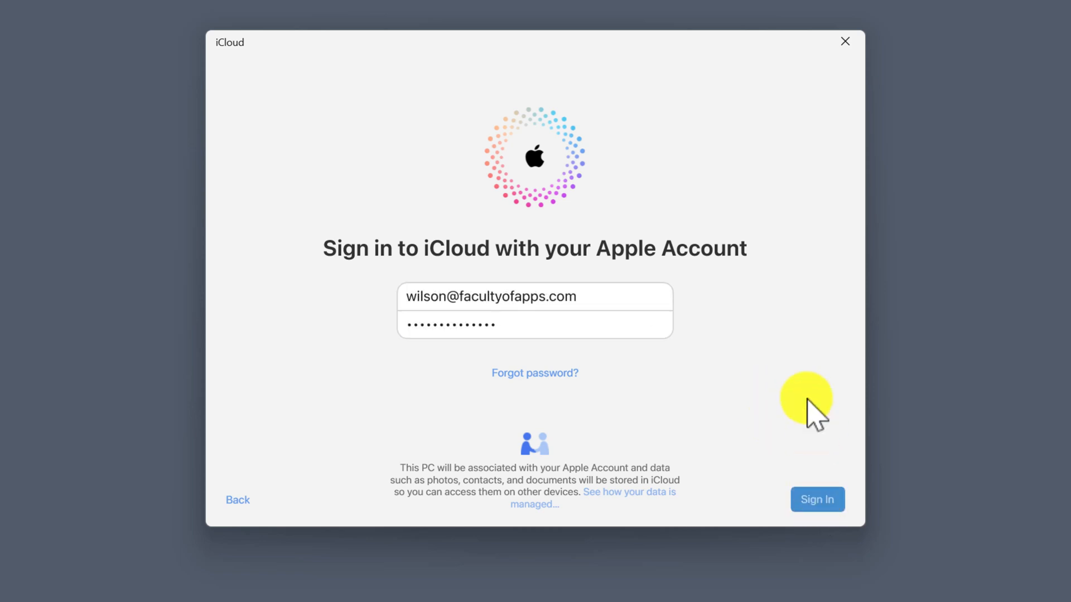
pyautogui.click(816, 499)
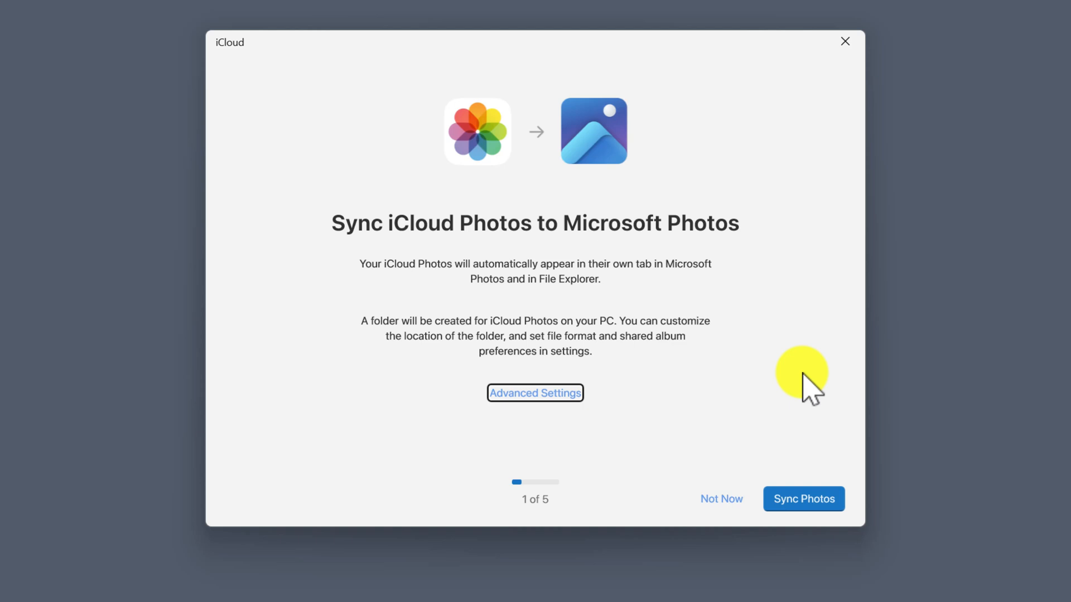
pyautogui.click(804, 499)
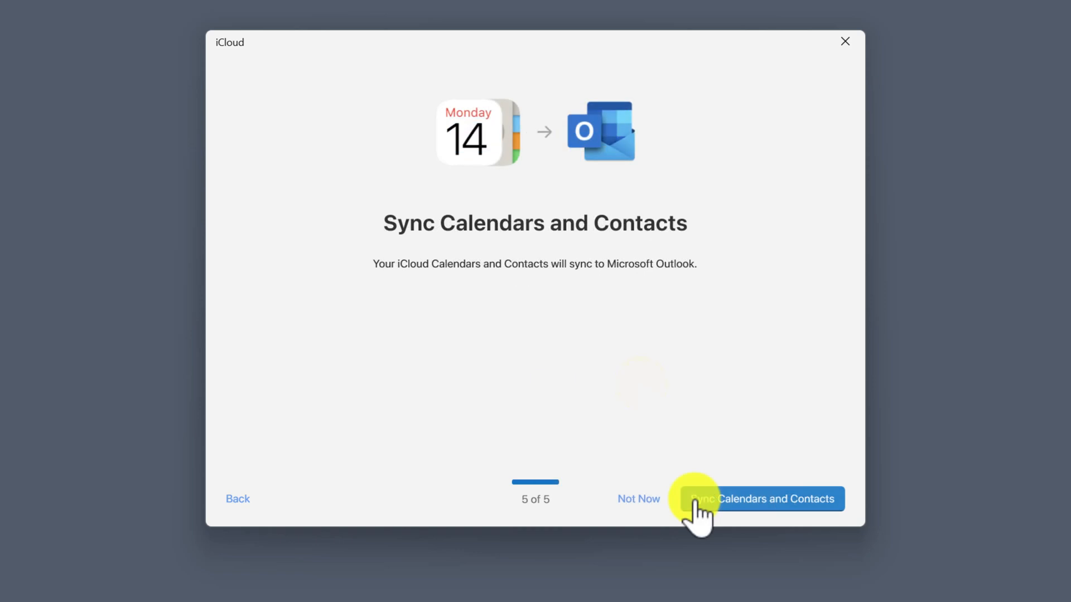
pyautogui.click(761, 499)
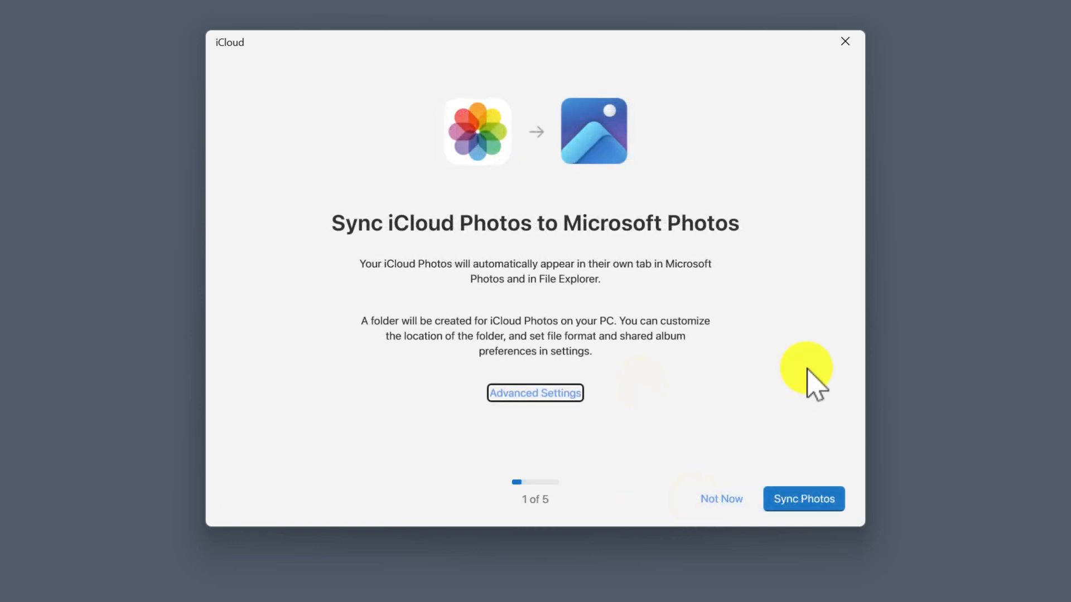
pyautogui.moveTo(535, 393)
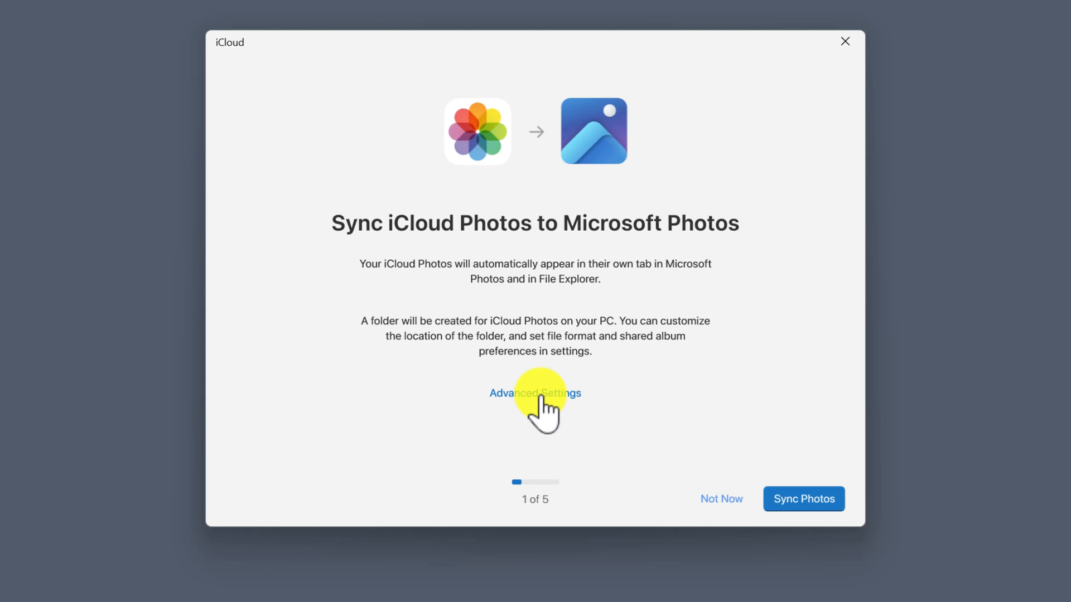
pyautogui.click(535, 392)
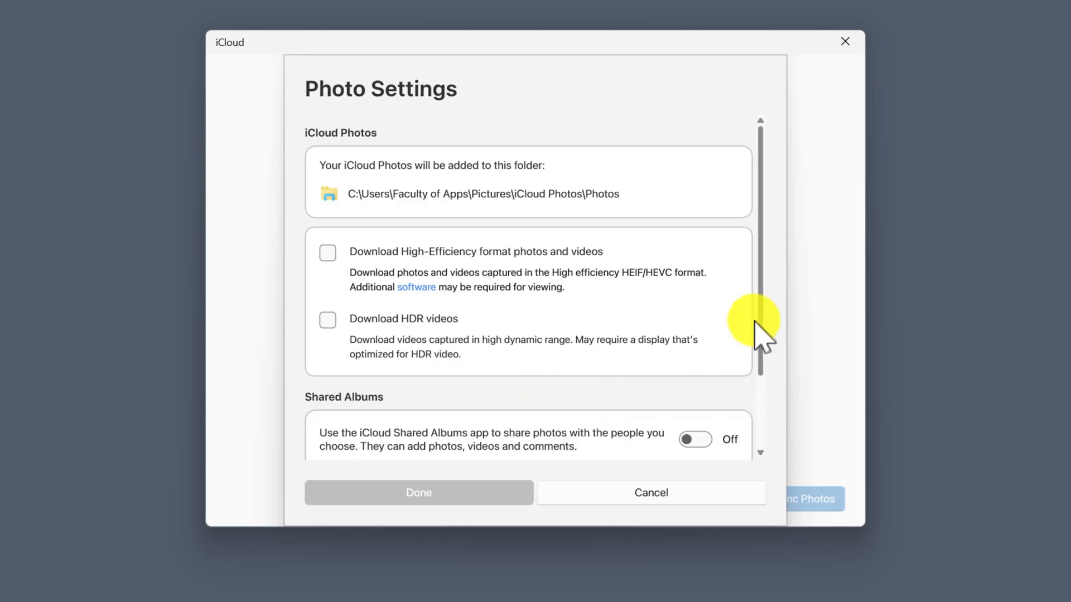
pyautogui.scroll(-3)
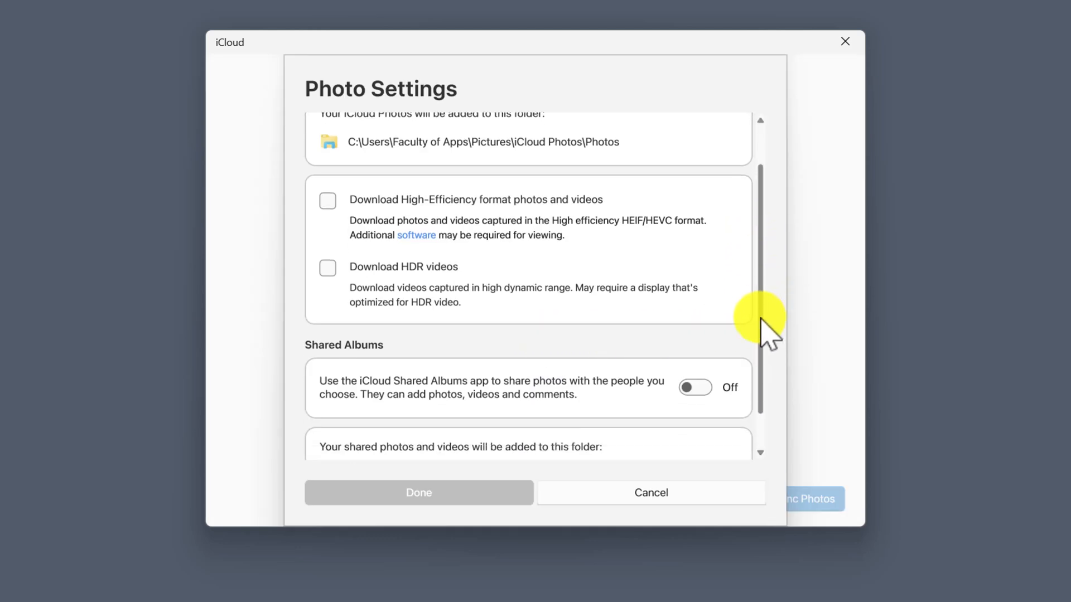
pyautogui.scroll(-3)
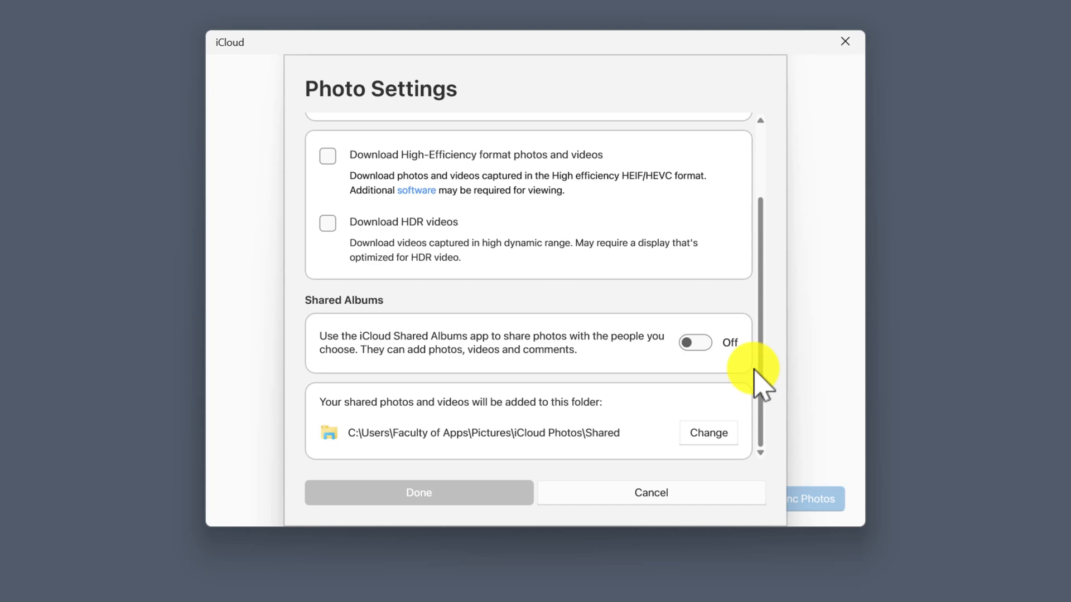
pyautogui.scroll(3)
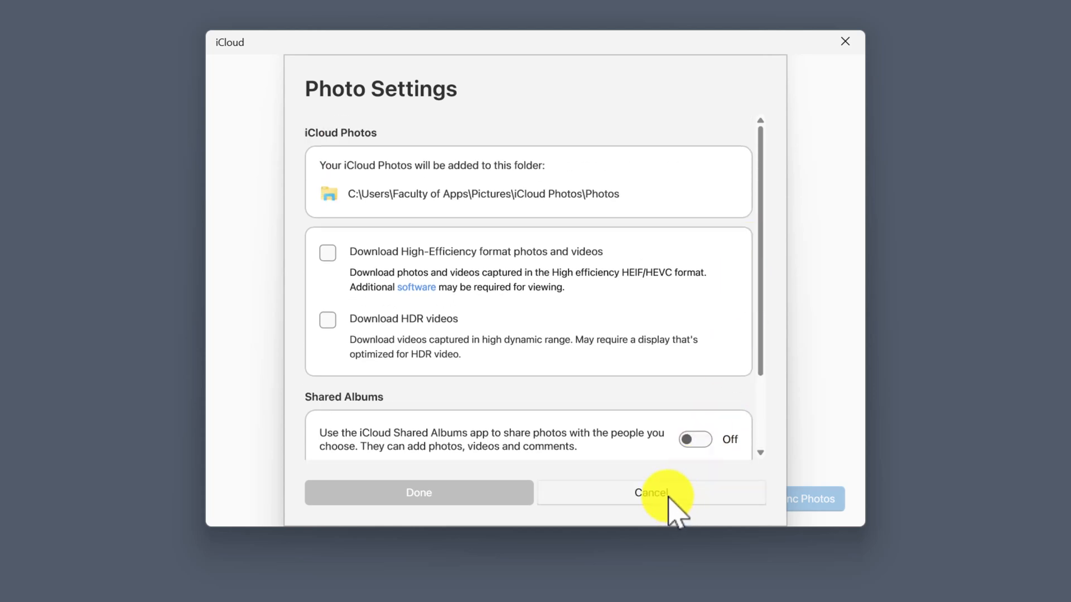
pyautogui.click(650, 493)
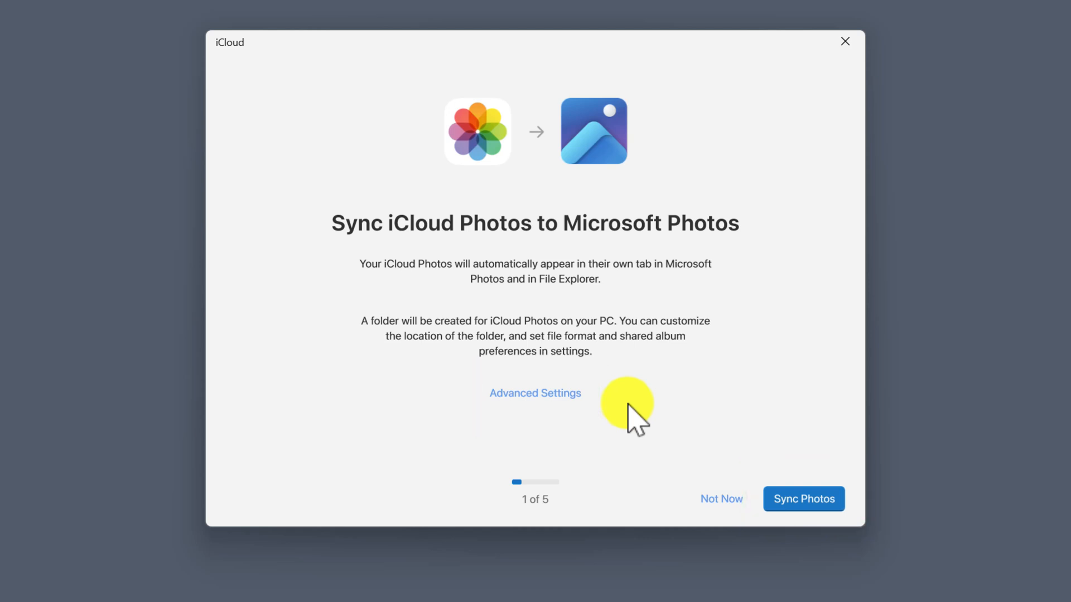
pyautogui.moveTo(721, 499)
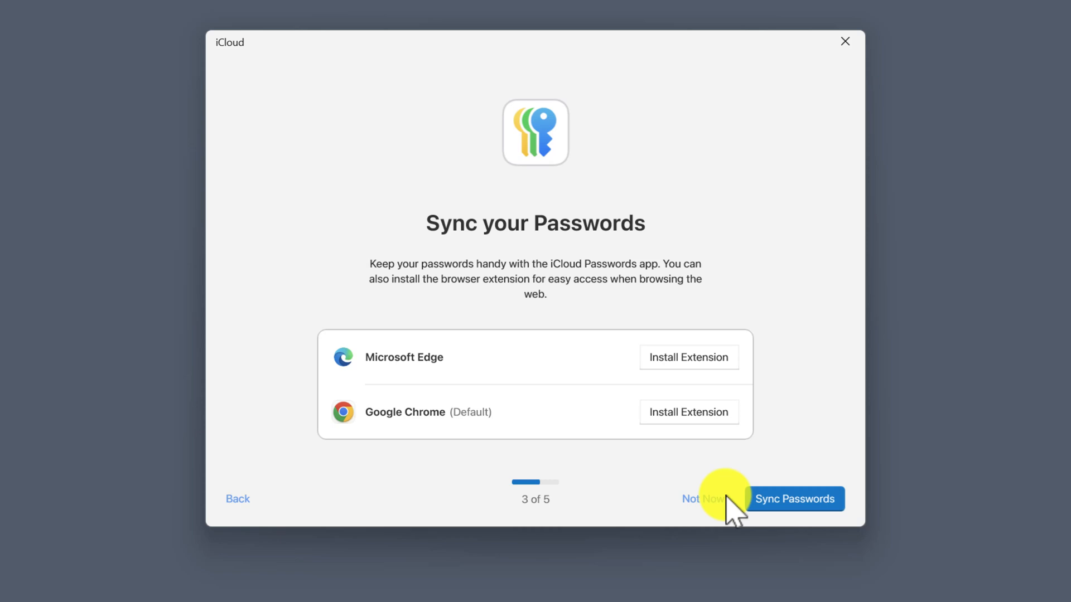
pyautogui.moveTo(703, 465)
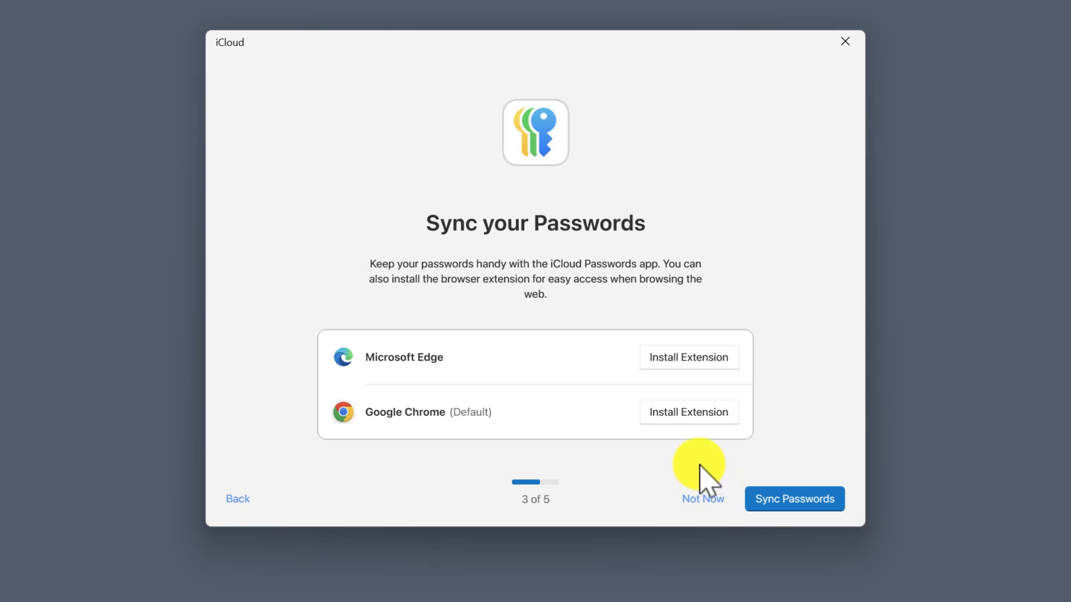
pyautogui.moveTo(709, 423)
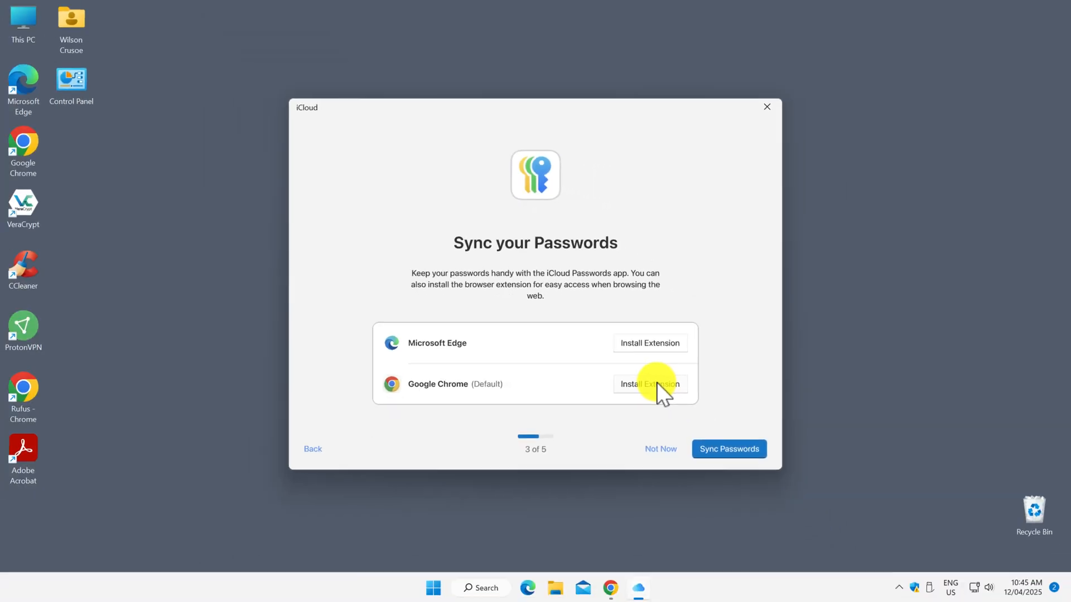
# Step: Add the iCloud Passwords extension to Chrome from its Web Store page
pyautogui.click(649, 383)
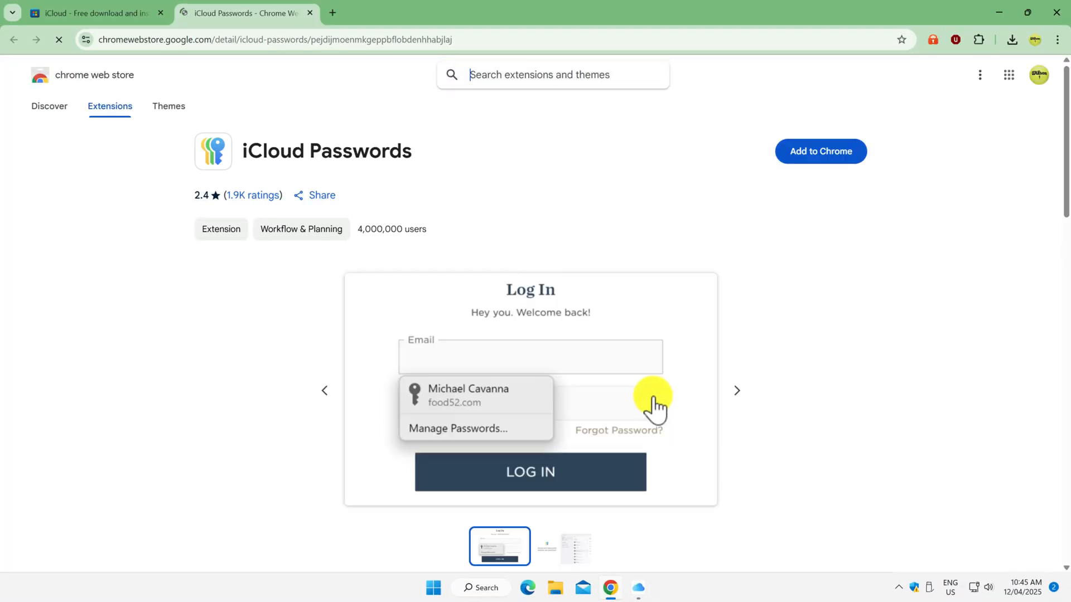
pyautogui.moveTo(730, 389)
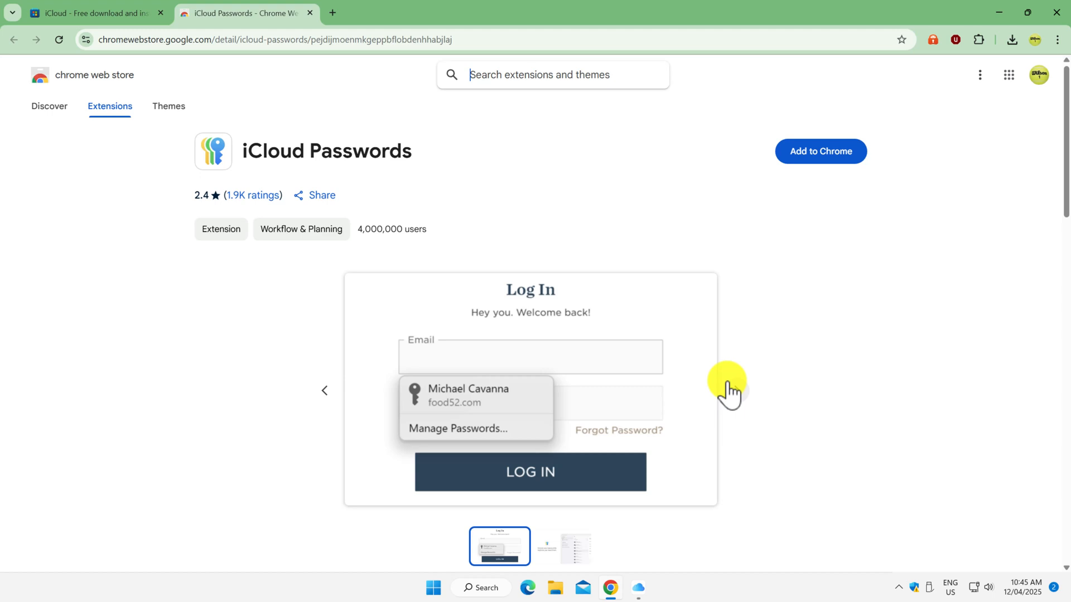
pyautogui.click(819, 151)
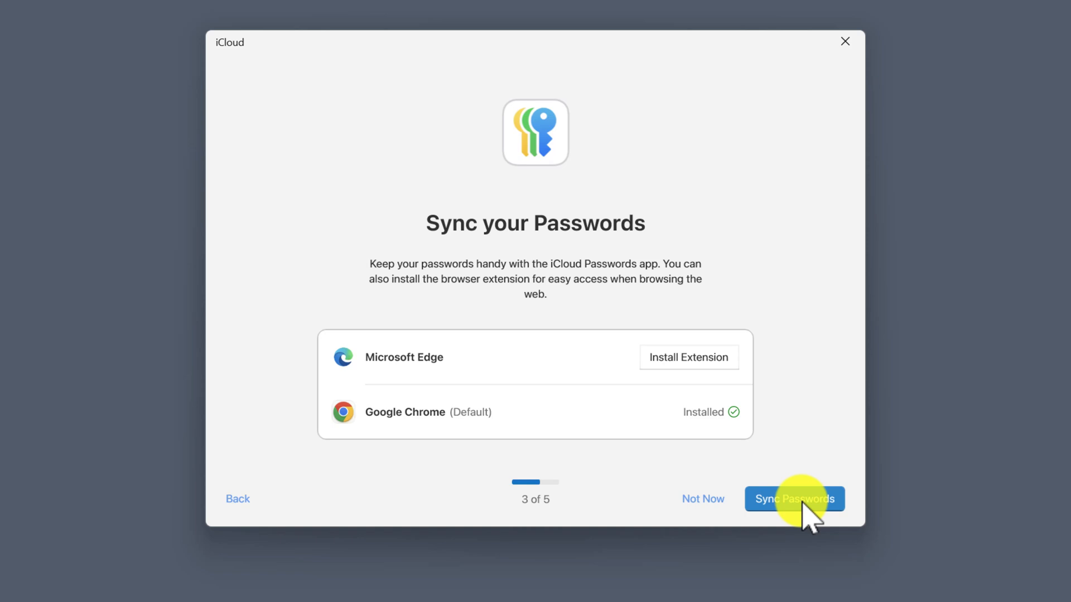
# Step: Sync passwords, skip bookmarks and calendars/contacts, finish setup, and view passwords in the app
pyautogui.click(794, 498)
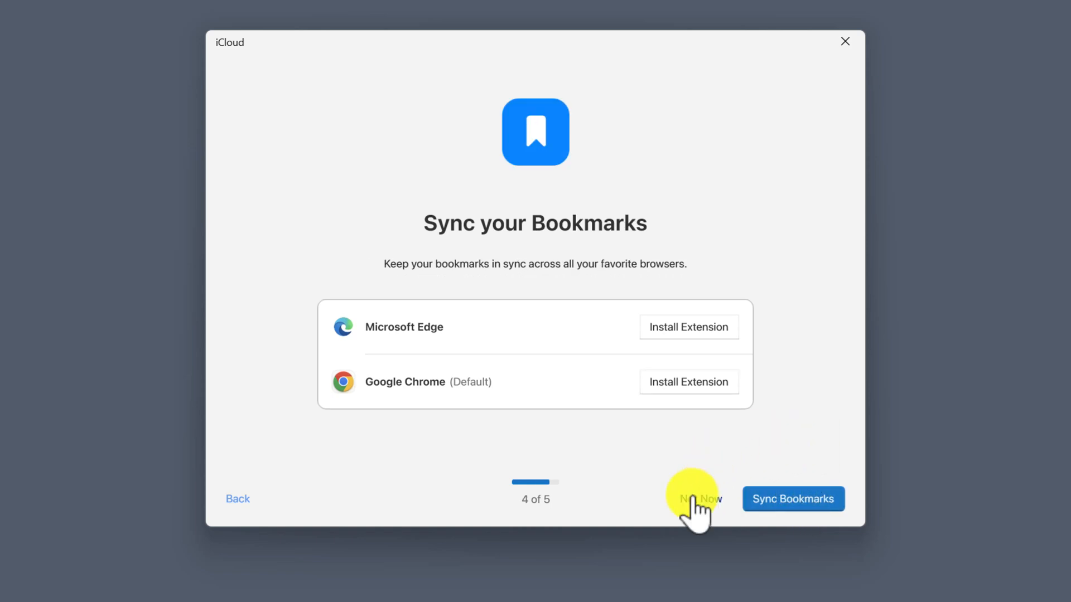
pyautogui.click(696, 498)
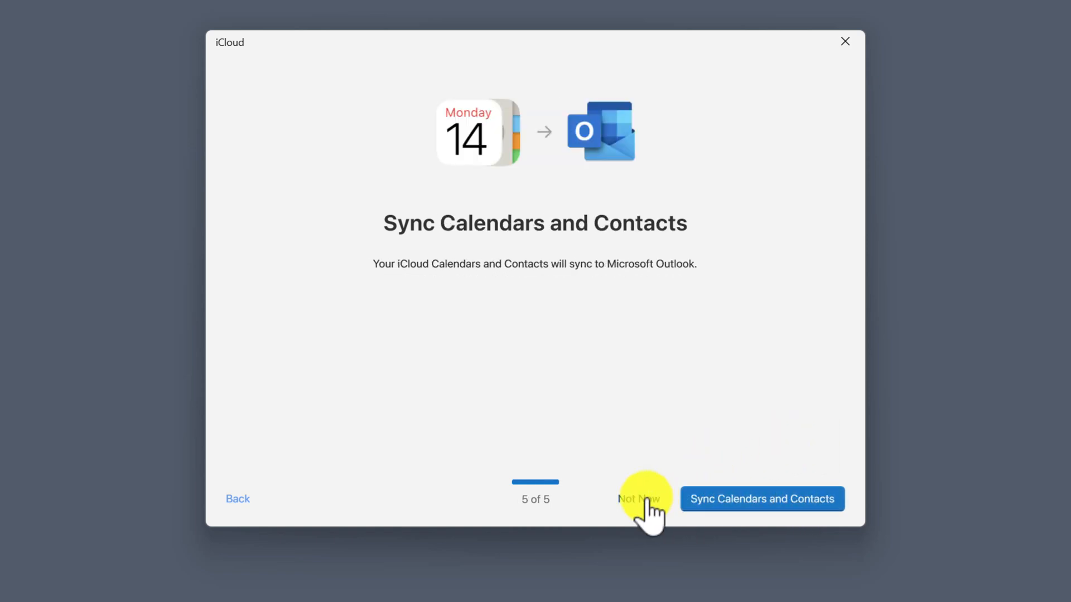
pyautogui.click(639, 499)
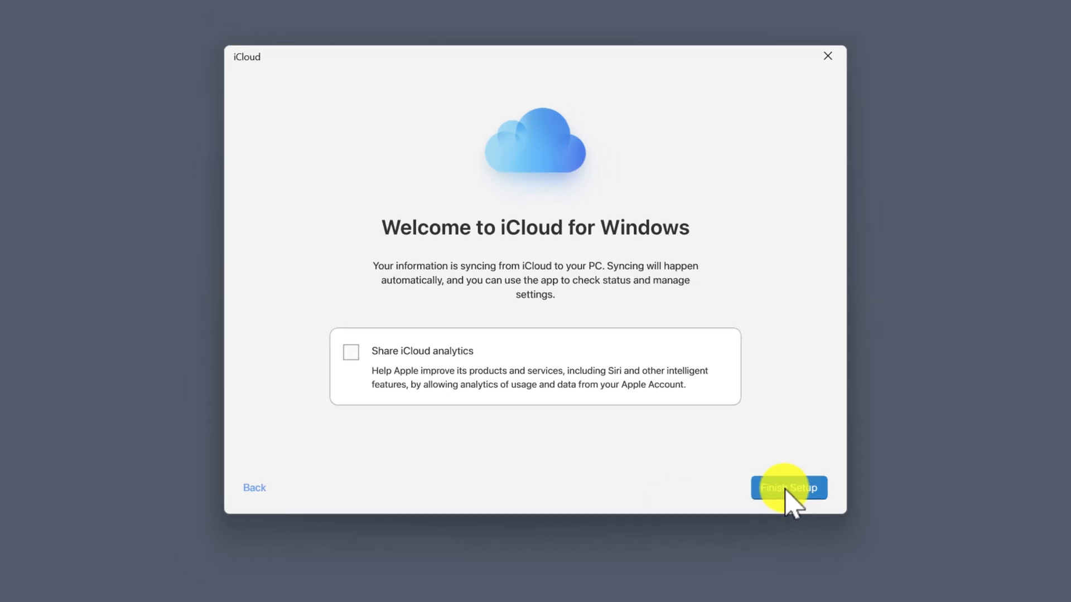
pyautogui.click(788, 488)
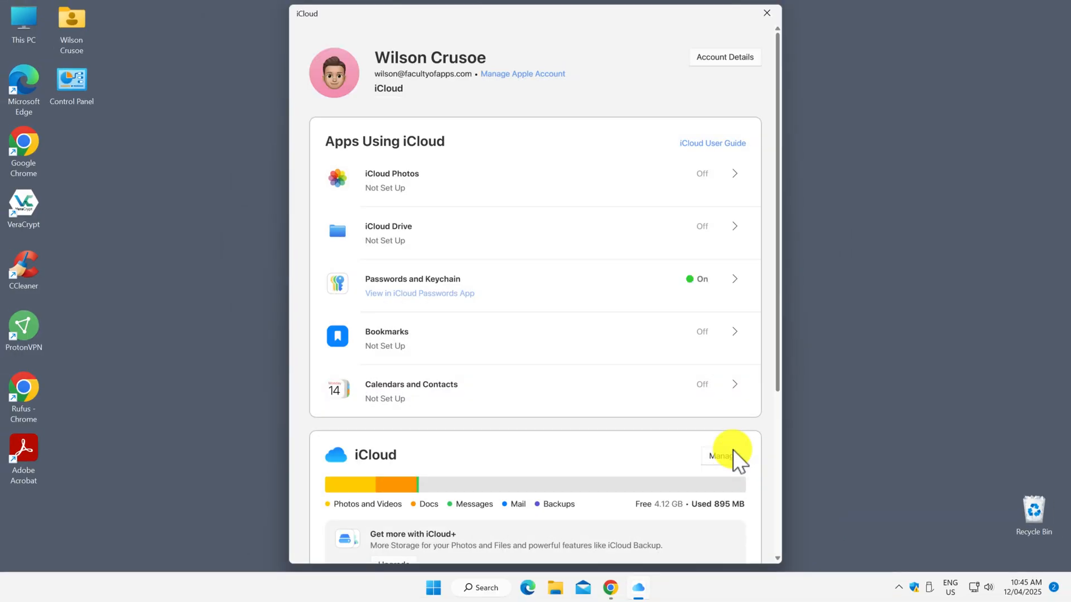
pyautogui.moveTo(818, 438)
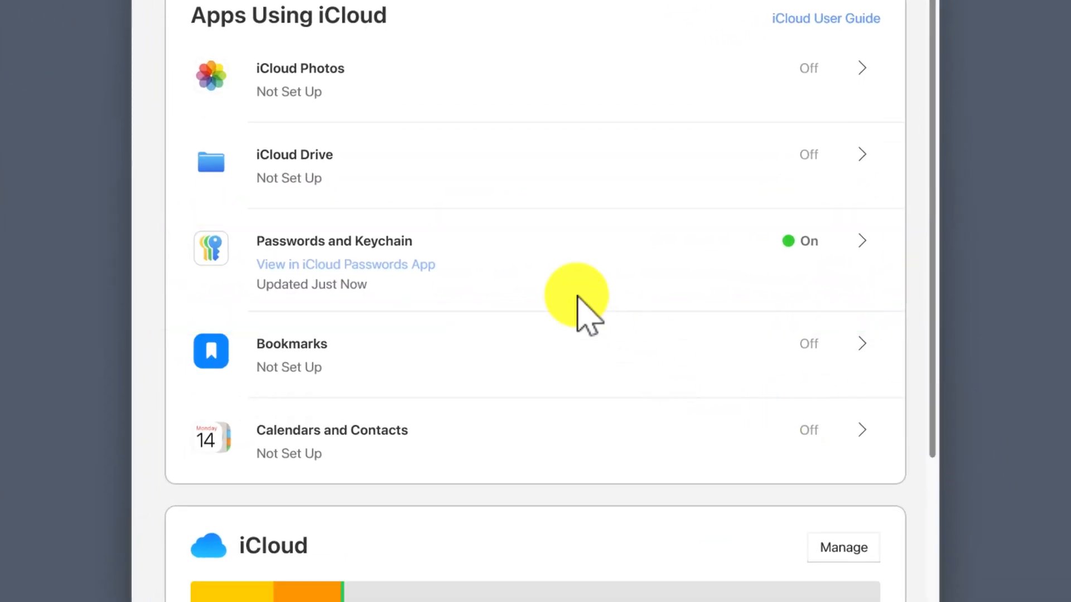
pyautogui.click(345, 264)
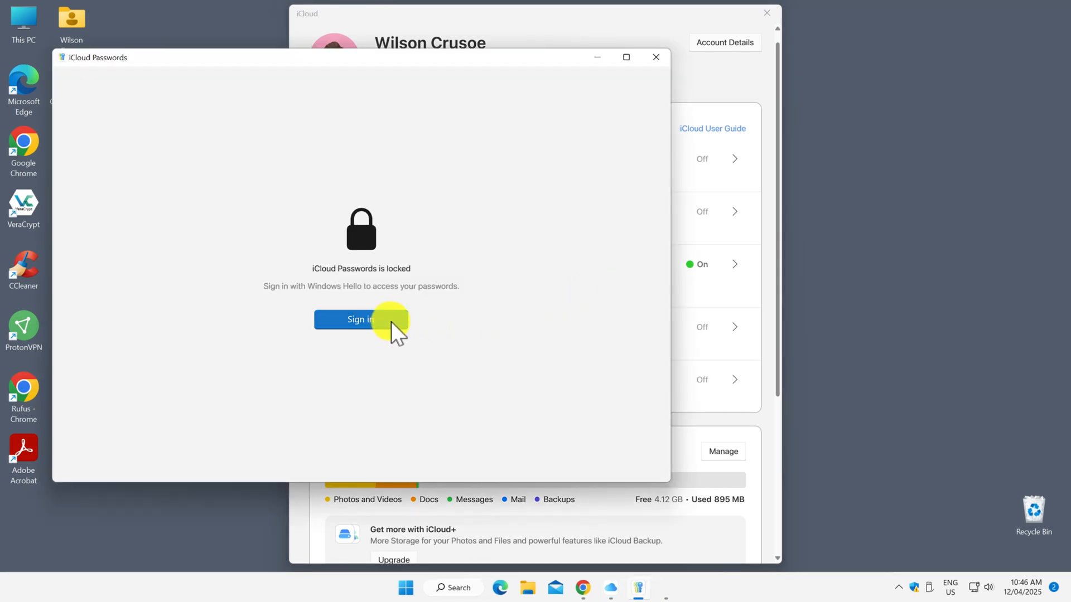
# Step: Unlock iCloud Passwords with Windows Hello and start an icloud.com entry with a user name
pyautogui.click(356, 319)
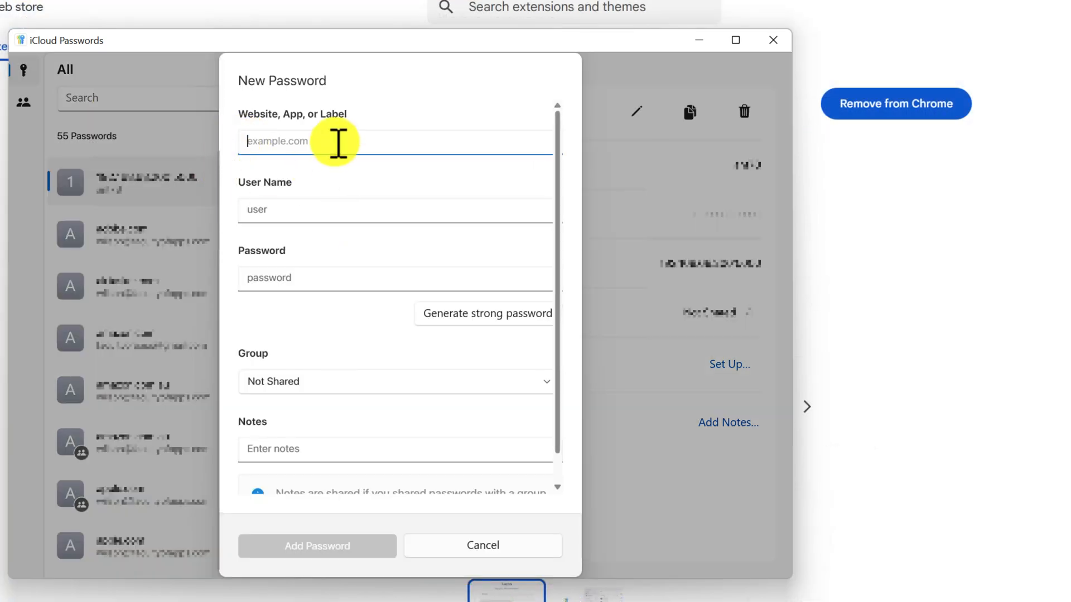
pyautogui.write('iclou')
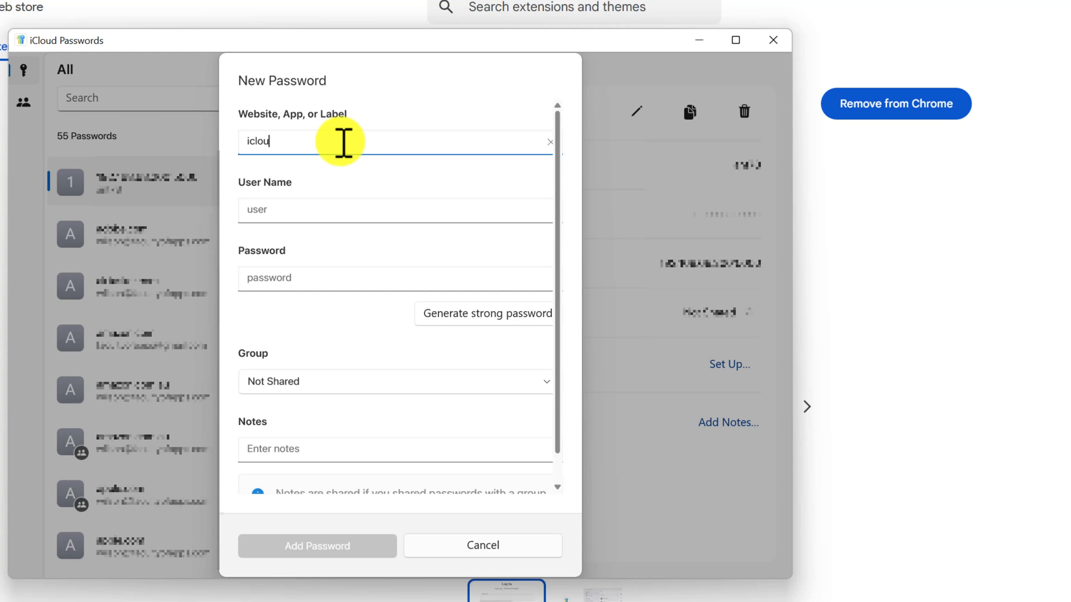
pyautogui.click(395, 209)
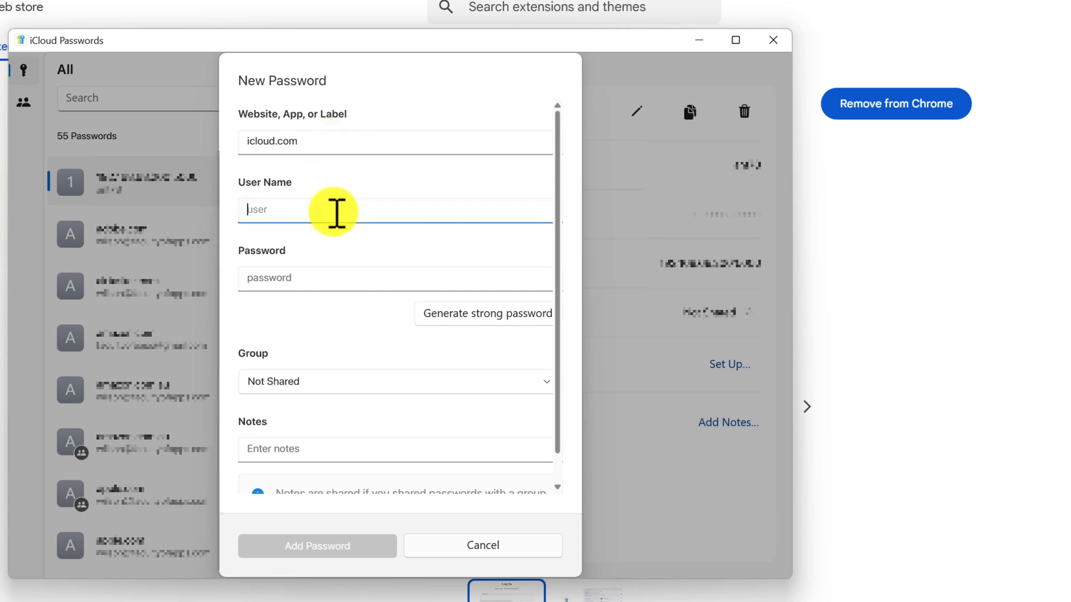
pyautogui.write('w')
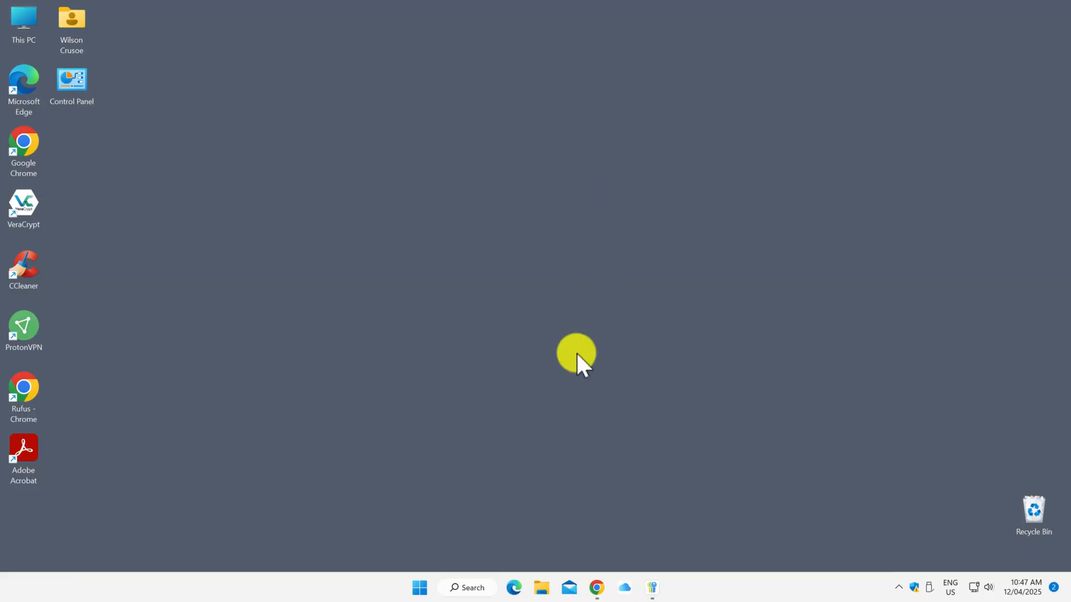
# Step: Fill the icloud.com sign-in email from the iCloud Passwords suggestion and continue
pyautogui.click(595, 592)
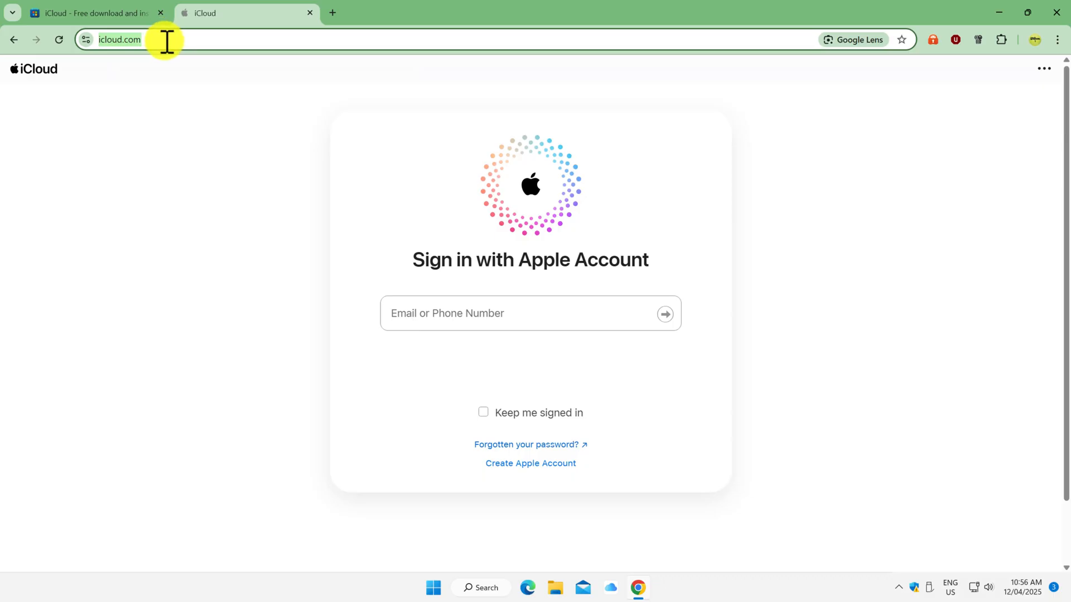
pyautogui.click(530, 314)
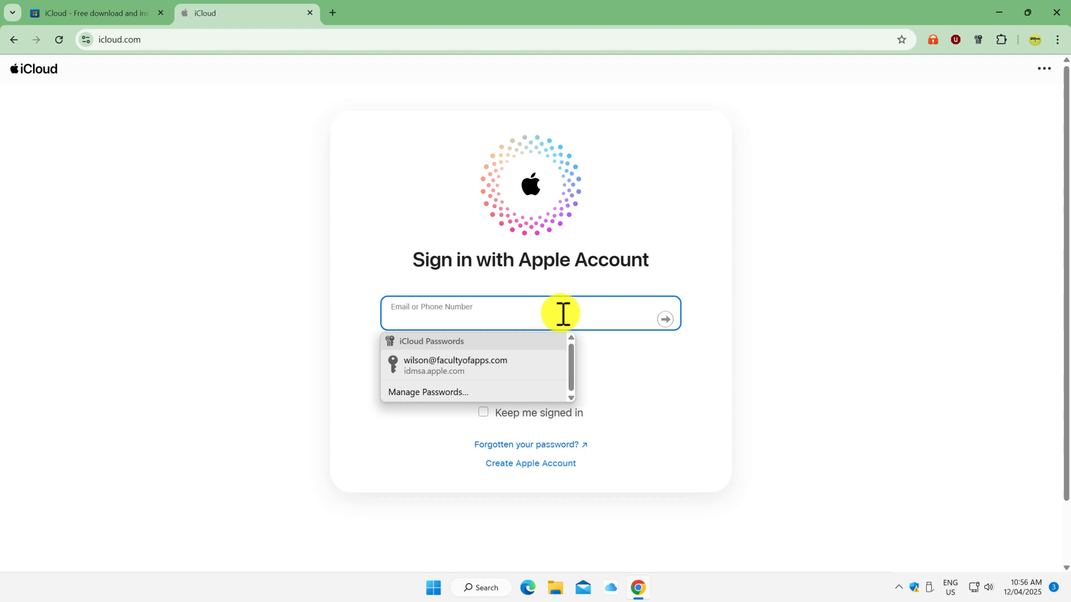
pyautogui.click(456, 365)
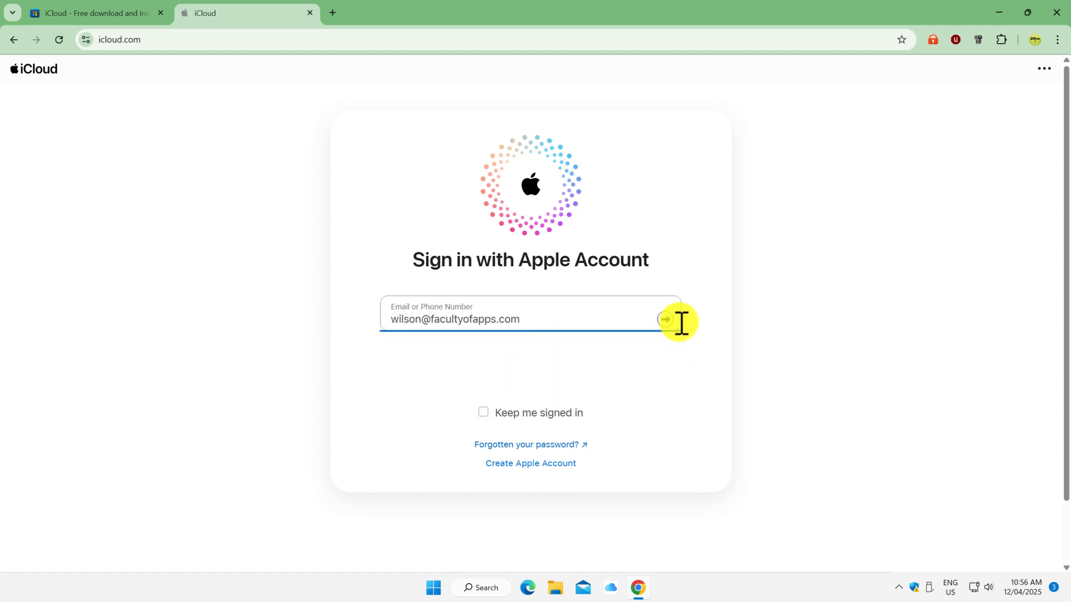
pyautogui.click(663, 319)
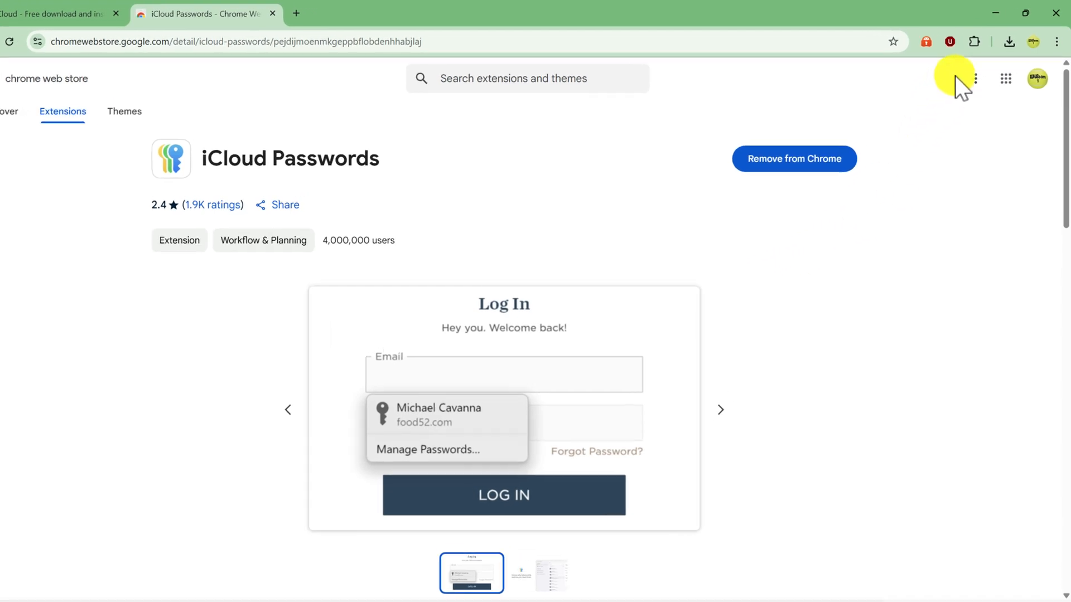
# Step: Pin iCloud Passwords to the Chrome toolbar and enable it from its icon
pyautogui.click(973, 41)
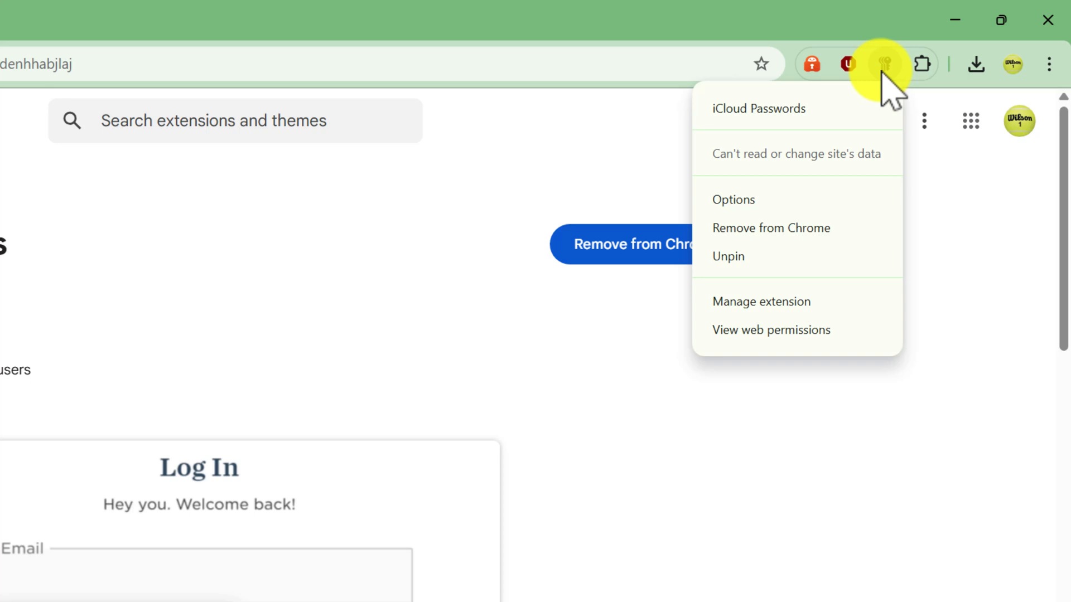
pyautogui.click(733, 200)
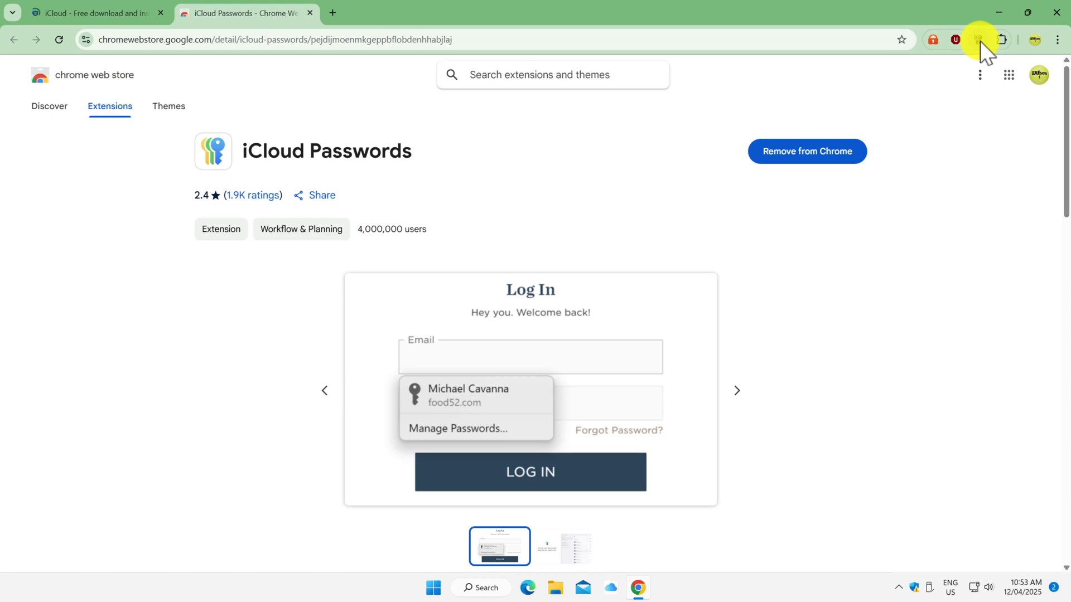
pyautogui.click(979, 40)
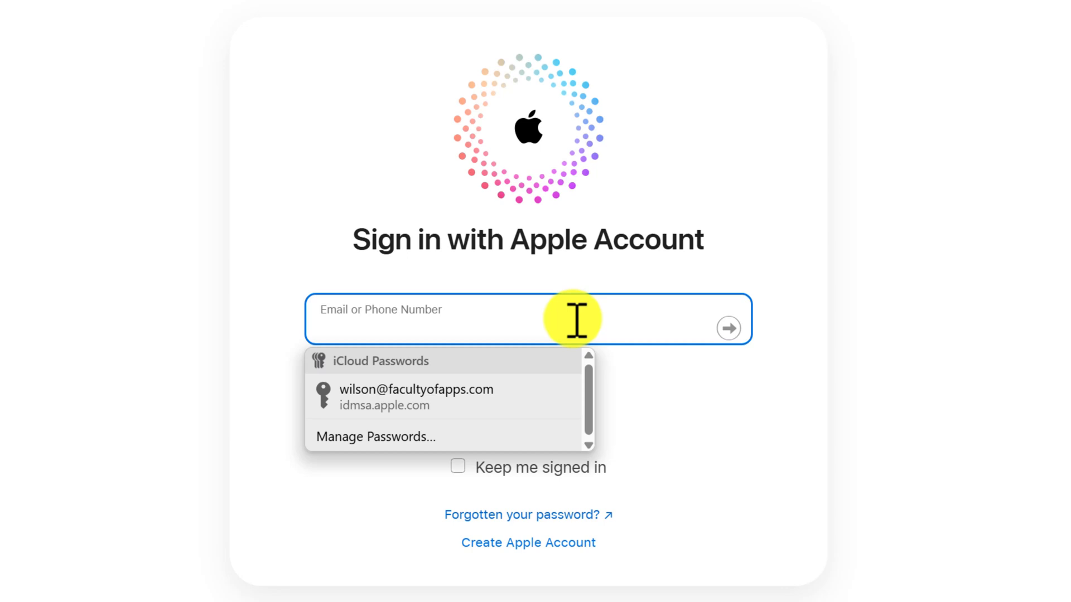
# Step: Choose the wilson@… suggestion and continue so the password autofills
pyautogui.click(416, 396)
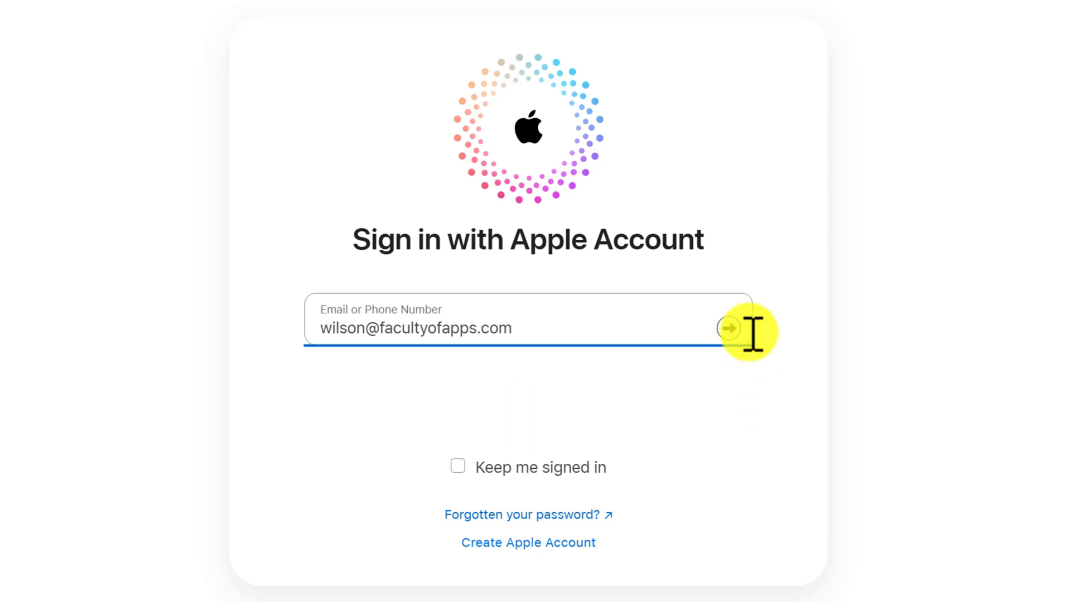
pyautogui.click(731, 329)
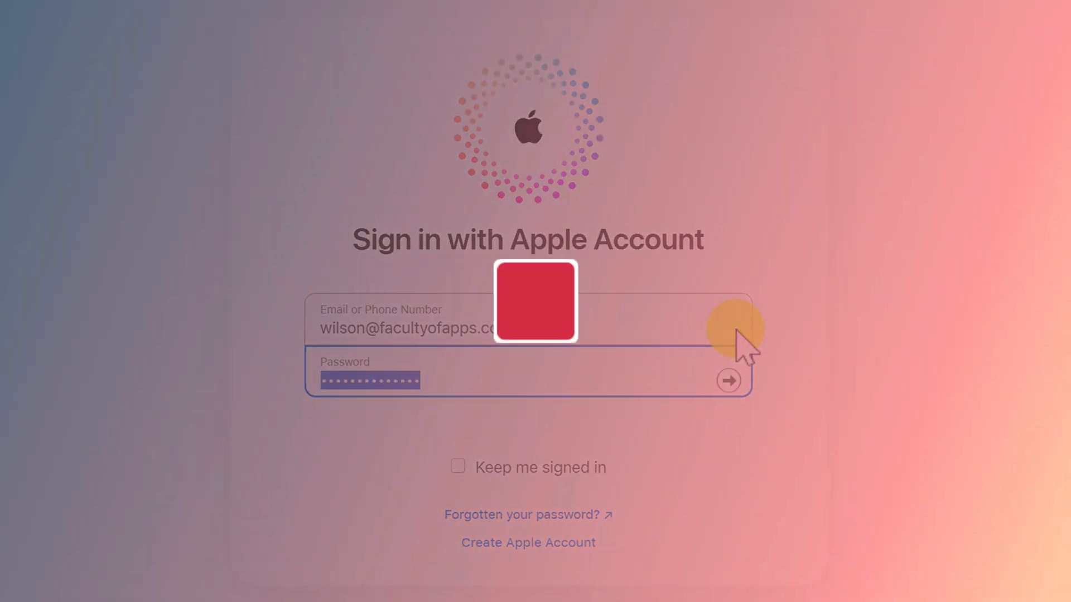